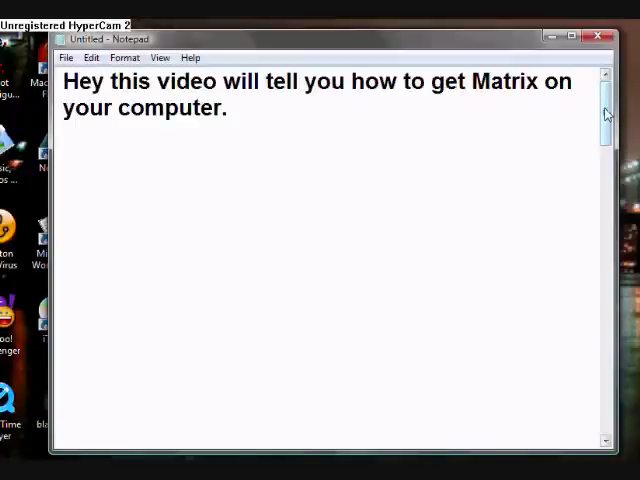
Scroll down through the Matrix instructions to reach the end of the document.
{"action": "scroll", "scroll_direction": "down", "scroll_amount": 3}
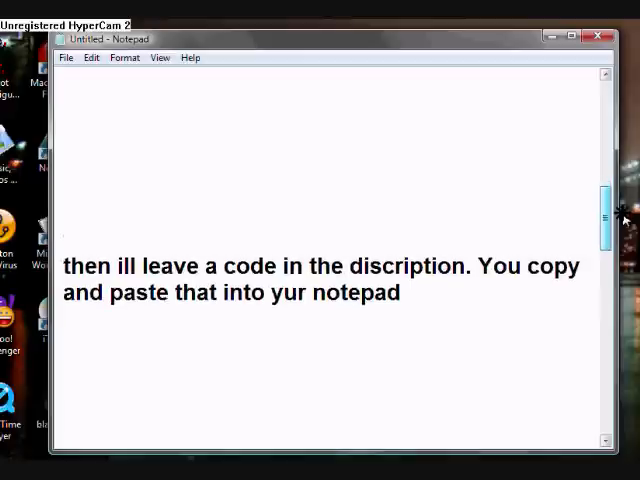
{"action": "scroll", "scroll_direction": "down", "scroll_amount": 3}
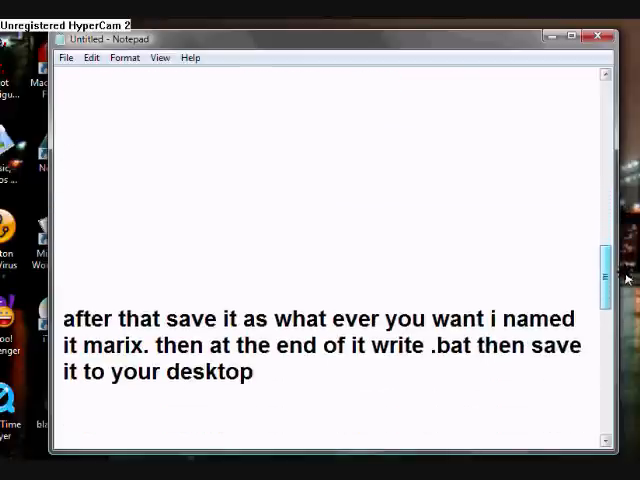
{"action": "scroll", "scroll_direction": "down", "scroll_amount": 3}
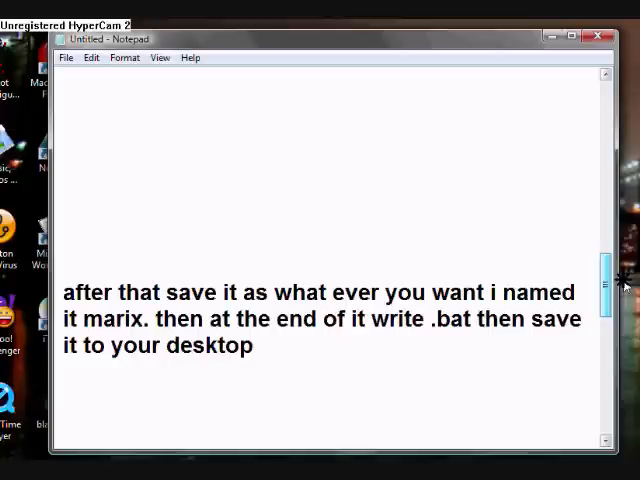
{"action": "scroll", "scroll_direction": "down", "scroll_amount": 3}
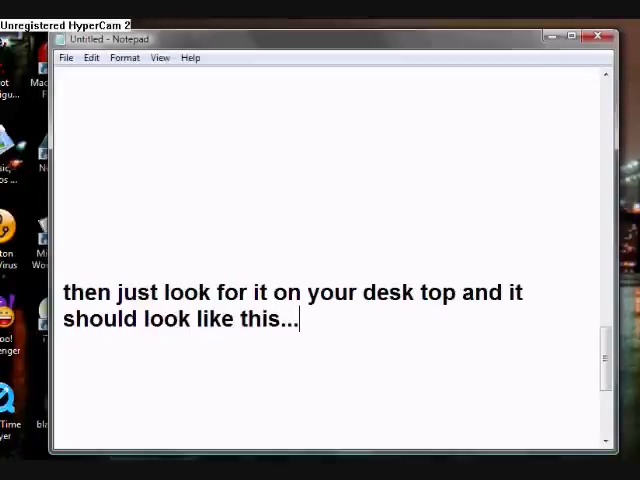
{"action": "mouse_move", "coordinate": [591, 348]}
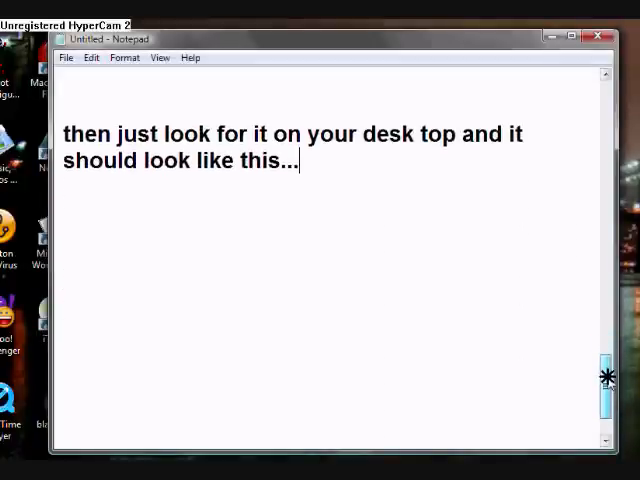
{"action": "scroll", "scroll_direction": "down", "scroll_amount": 3}
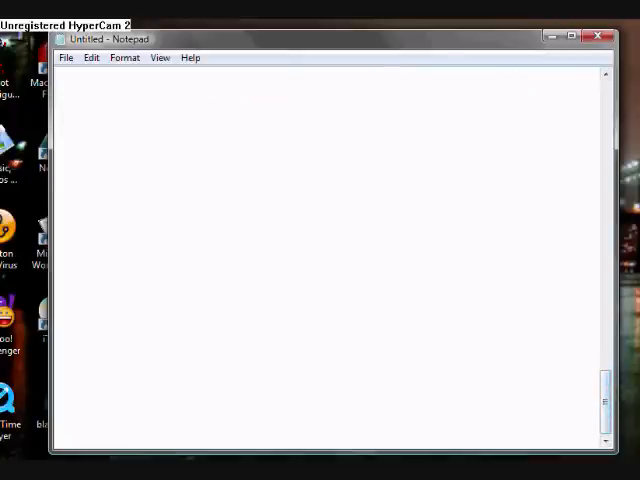
Type 'Hope you thought this vid was quick easy and straight to the point lol XD', fixing a typo.
{"action": "type", "text": "Hope"}
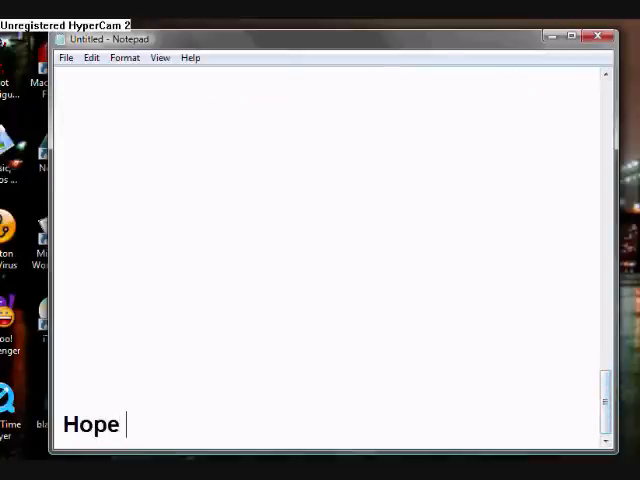
{"action": "type", "text": "you thoug"}
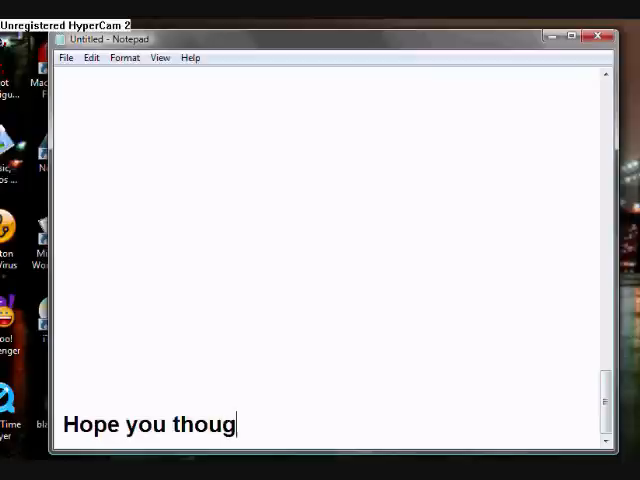
{"action": "type", "text": "ht this vid w"}
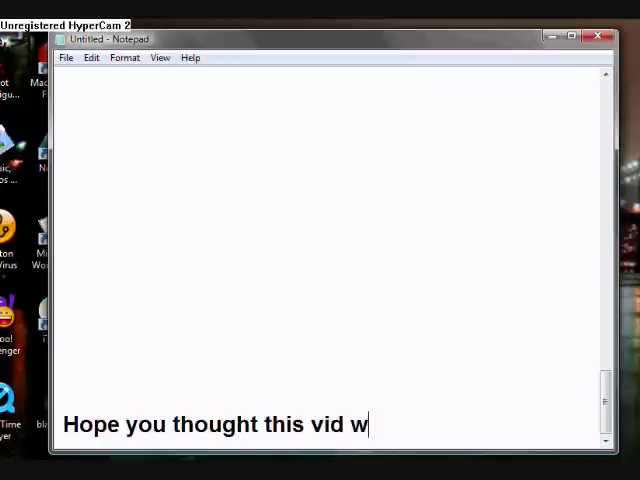
{"action": "type", "text": "as quick"}
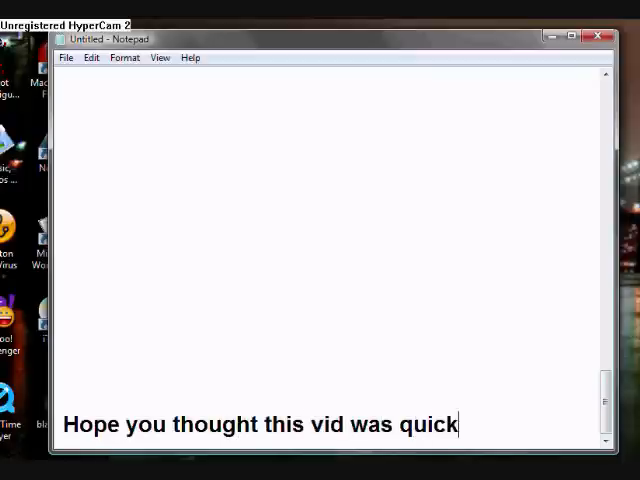
{"action": "type", "text": "easy a"}
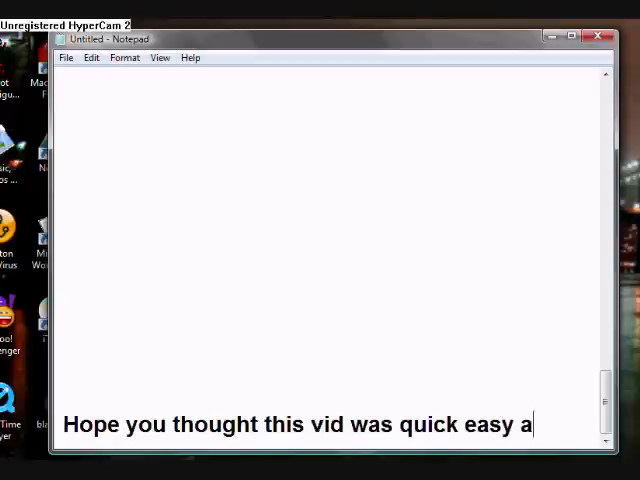
{"action": "type", "text": "nd str"}
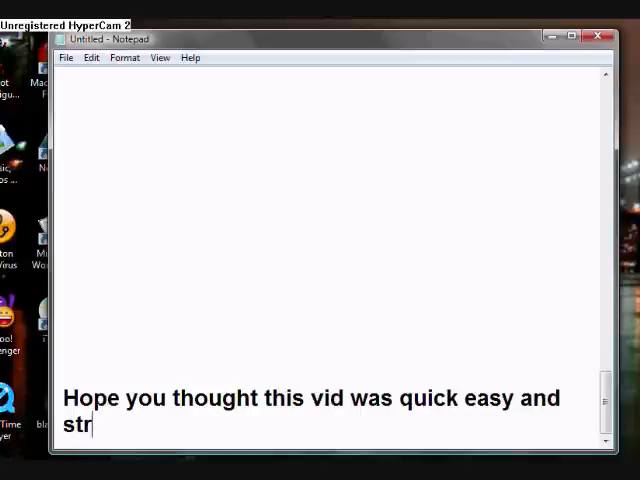
{"action": "key", "text": "Backspace"}
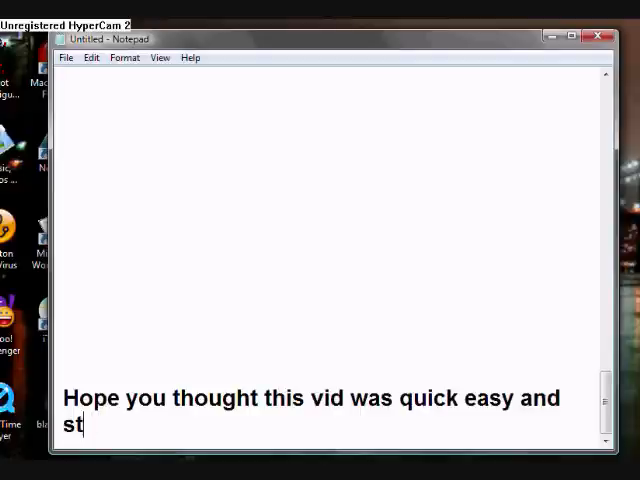
{"action": "type", "text": "the poi"}
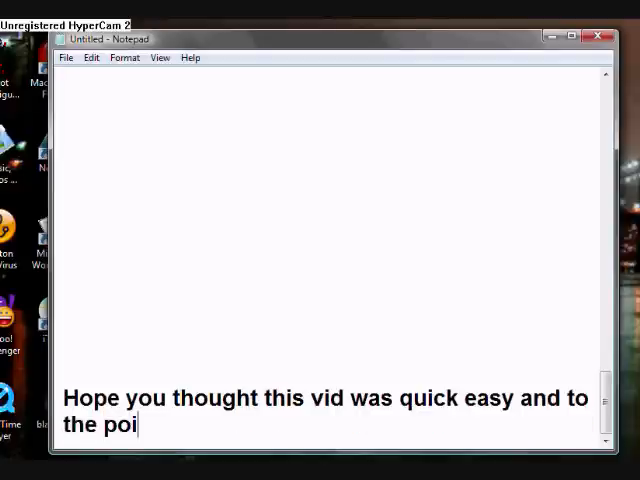
{"action": "type", "text": "nt lol"}
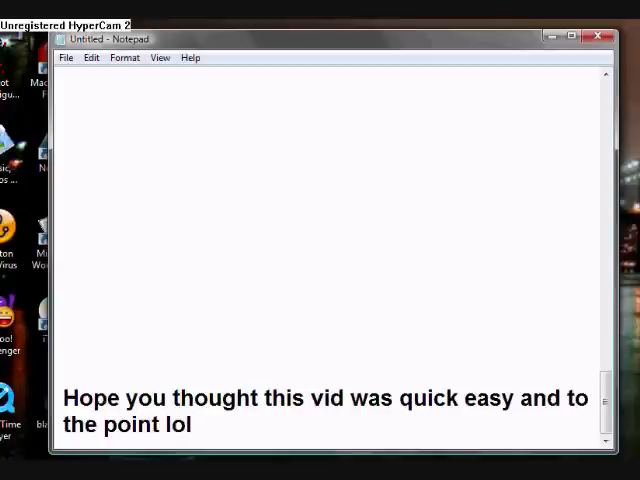
{"action": "type", "text": "XD"}
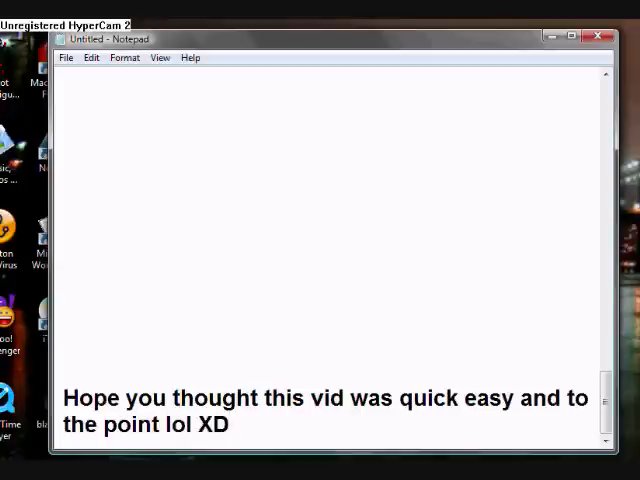
Add the request asking viewers to comment and subscribe.
{"action": "type", "text": "comment r8"}
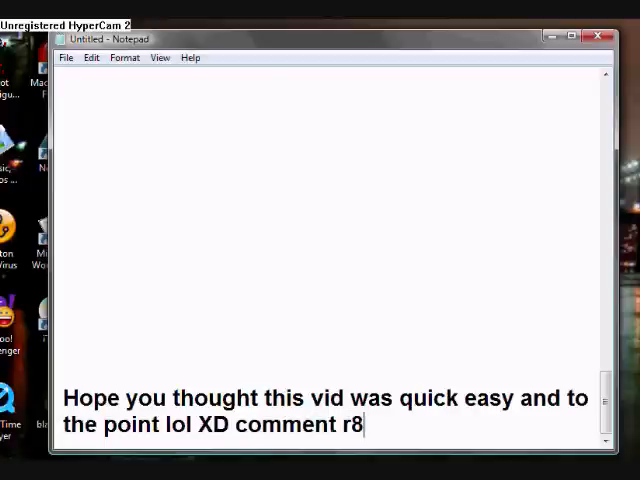
{"action": "type", "text": "and su"}
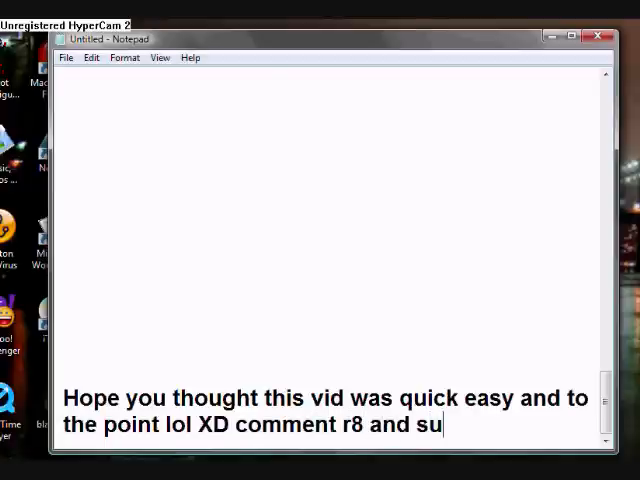
{"action": "type", "text": "bsc"}
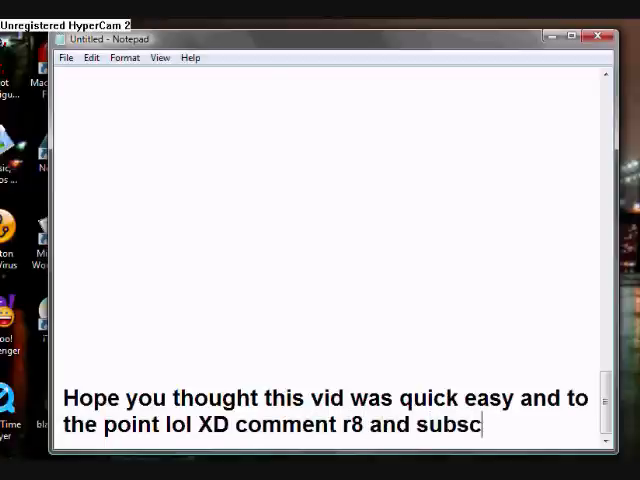
{"action": "type", "text": "ibe."}
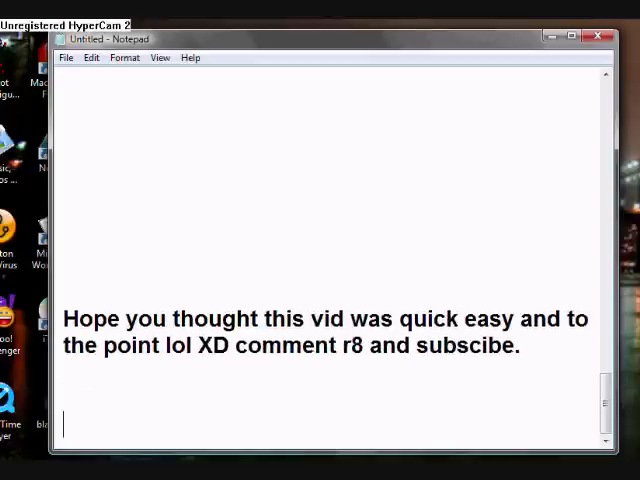
Start the line 'please check out...' on a new line, correcting a typo.
{"action": "type", "text": "please"}
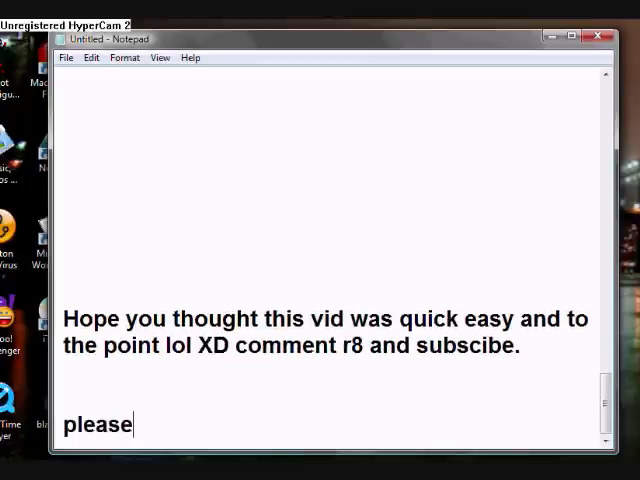
{"action": "key", "text": "Backspace"}
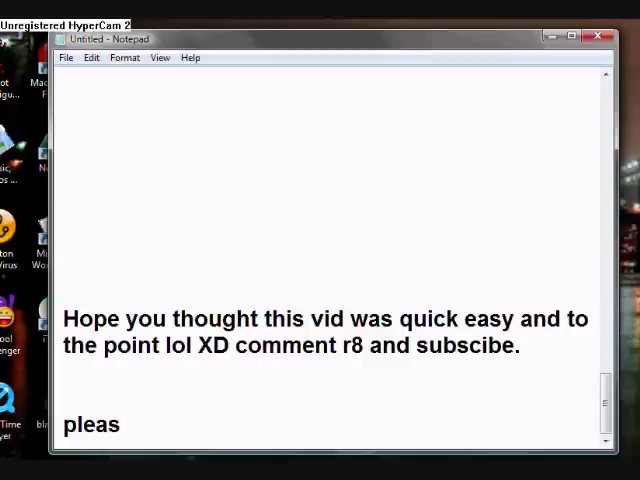
{"action": "type", "text": "e check out ma"}
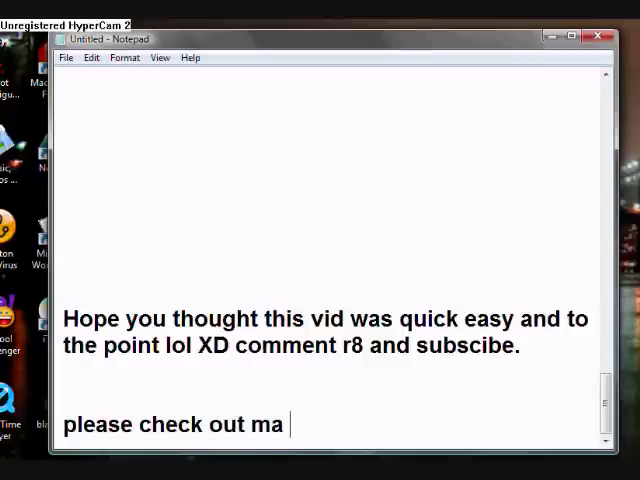
Finish the line with 'otha vids.'.
{"action": "type", "text": "otha vi"}
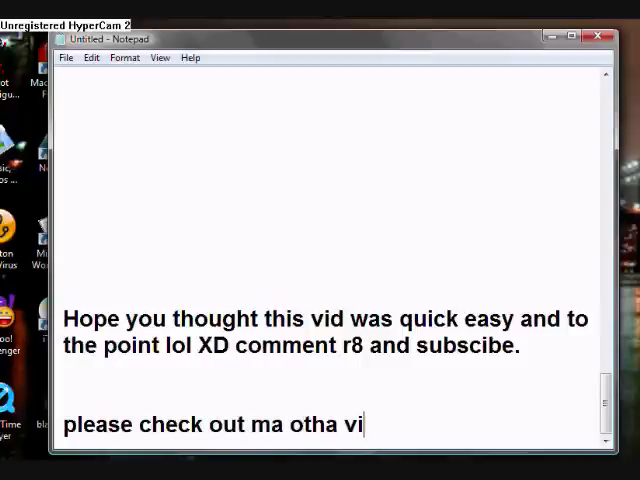
{"action": "type", "text": "ds"}
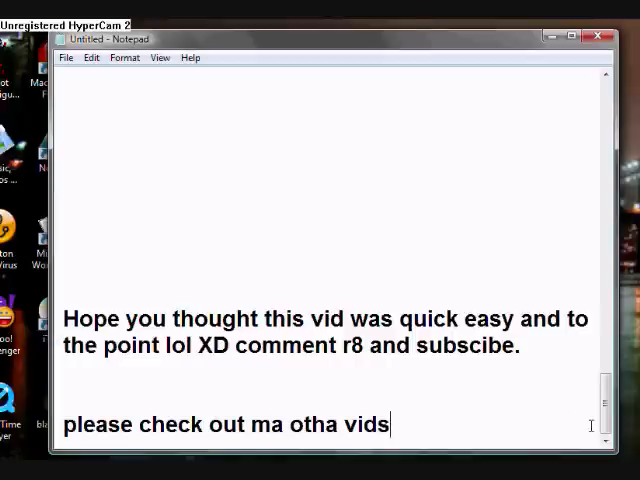
{"action": "type", "text": "."}
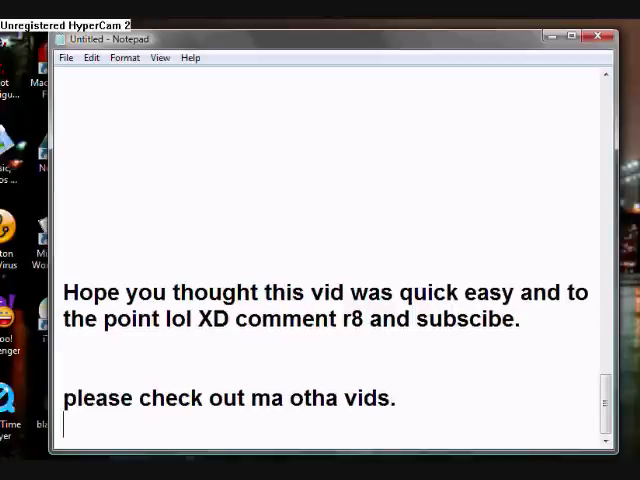
Type the sign-off 'BYE XP'.
{"action": "type", "text": "BY"}
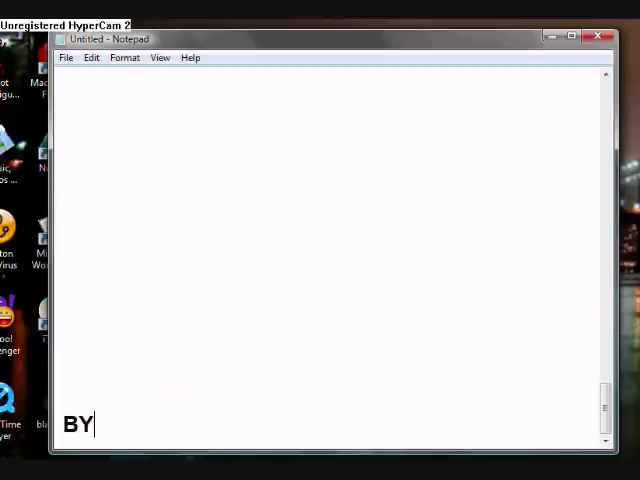
{"action": "type", "text": "E"}
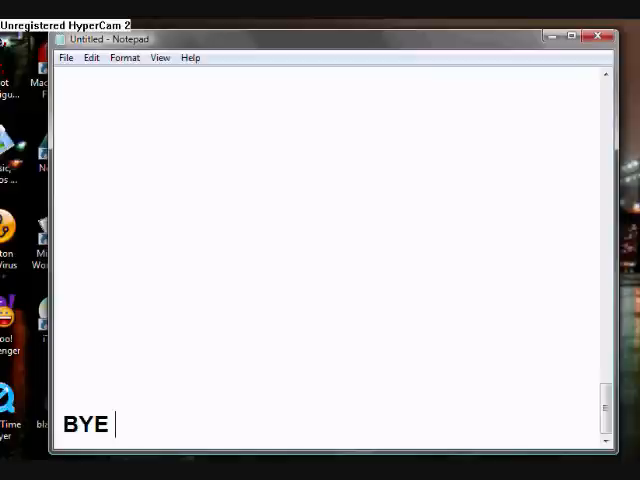
{"action": "type", "text": "XP"}
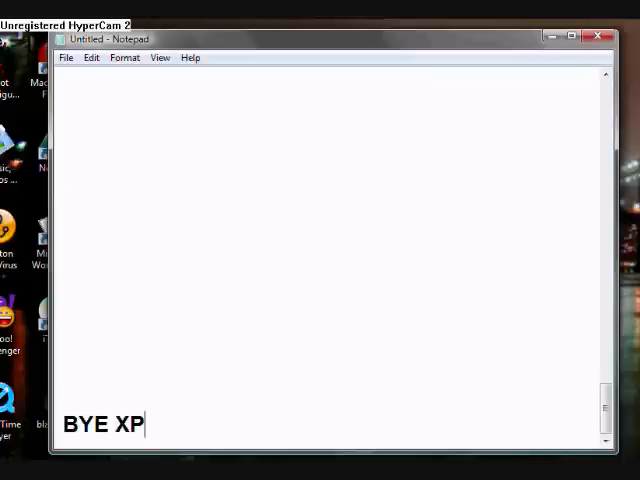